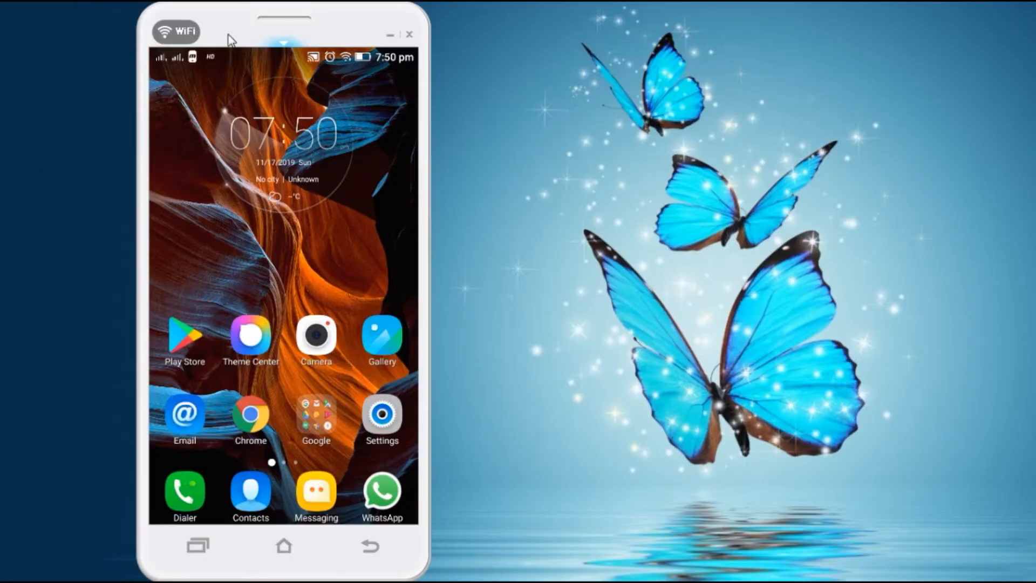
# Step: Launch the Settings app and reach the Security page
pyautogui.click(381, 416)
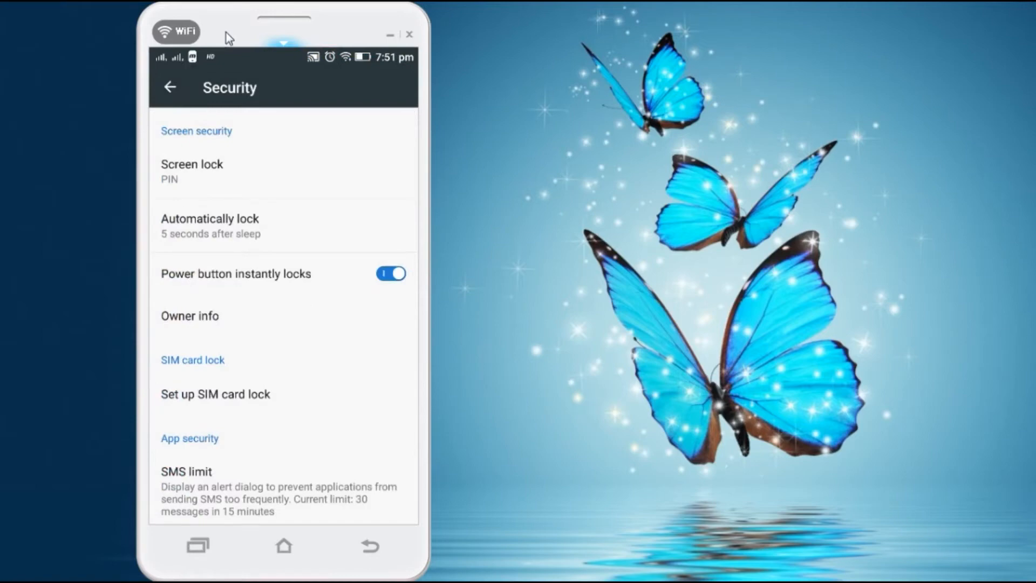
pyautogui.click(190, 316)
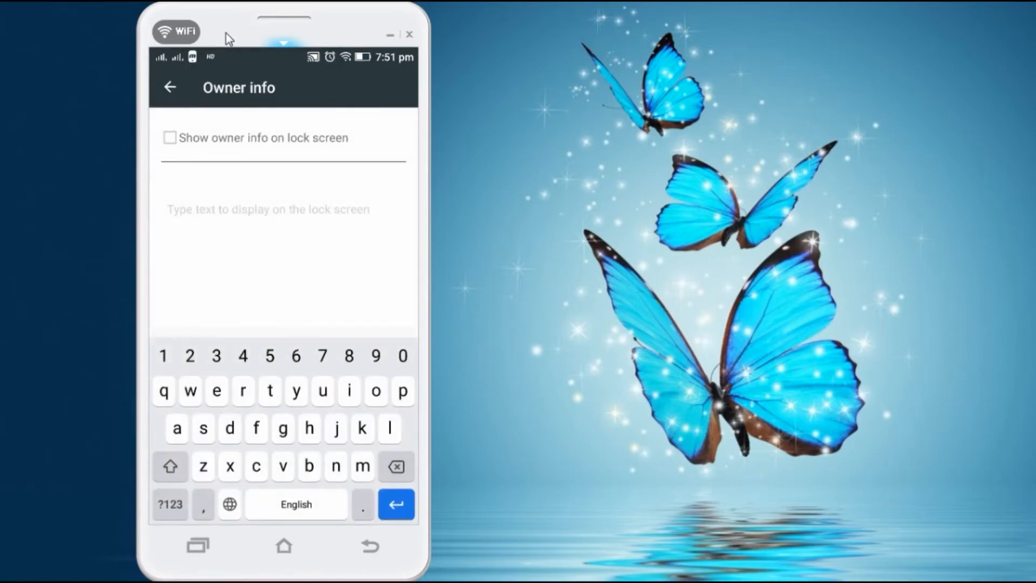
pyautogui.click(170, 137)
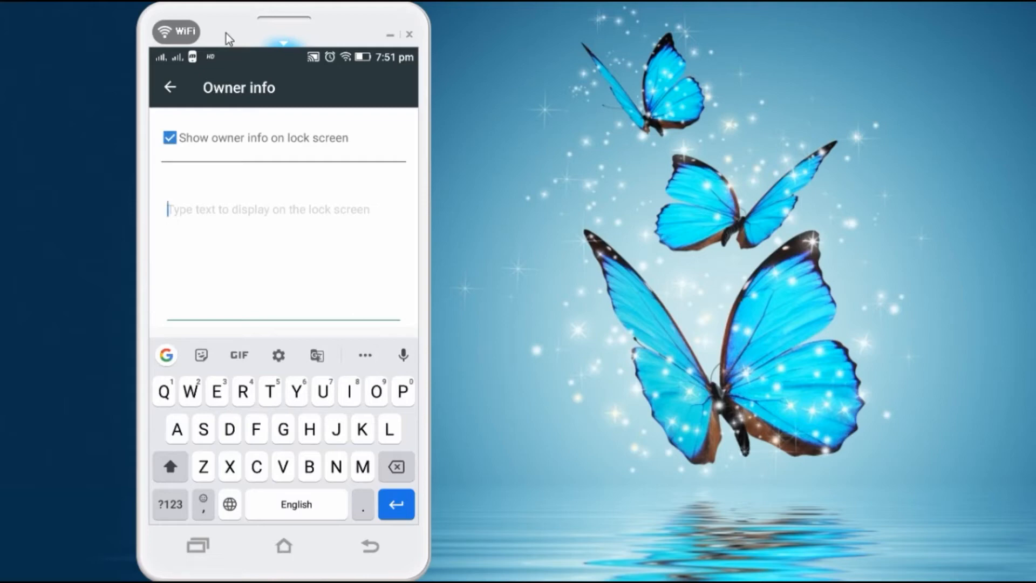
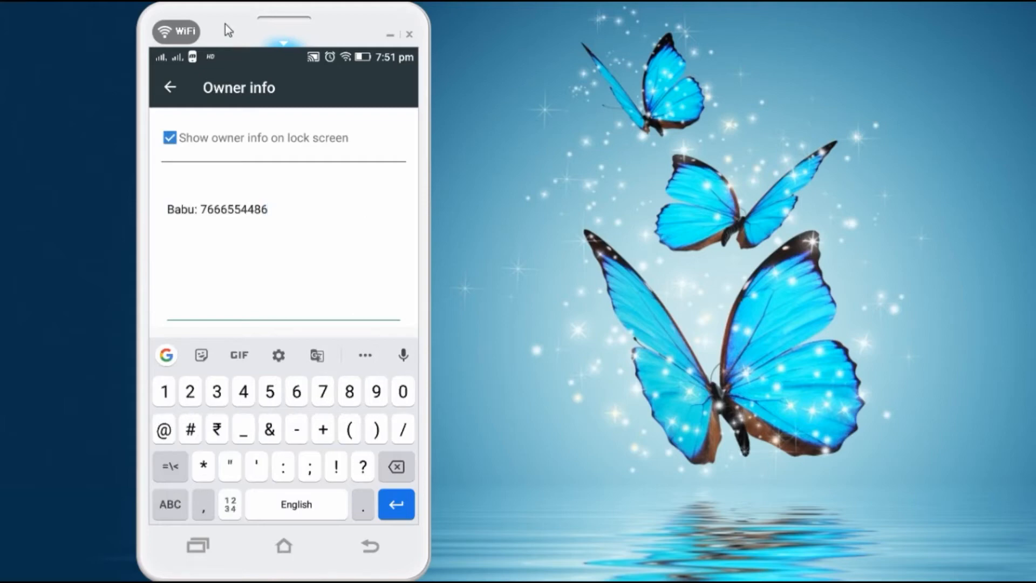
pyautogui.click(169, 86)
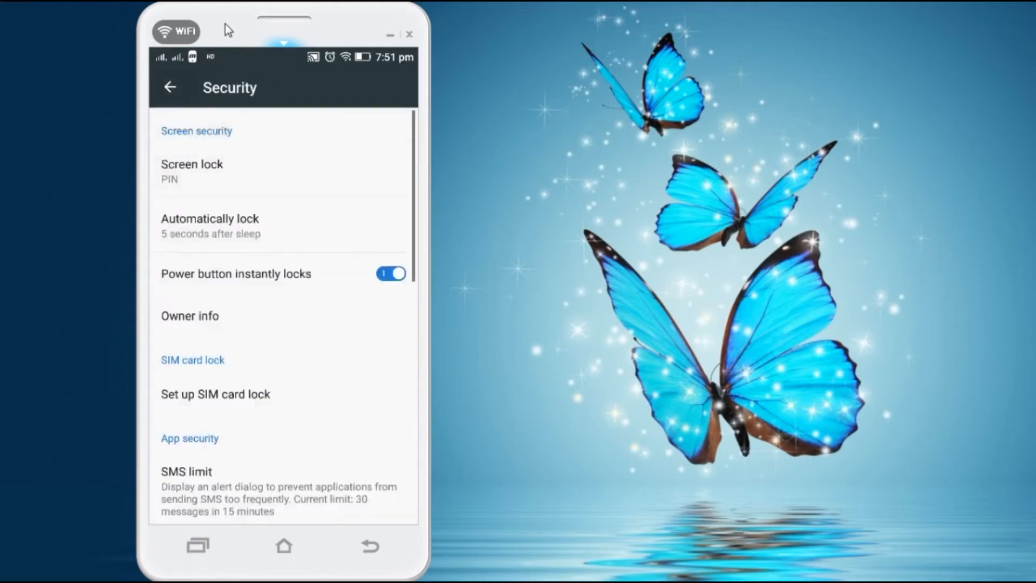
pyautogui.click(282, 545)
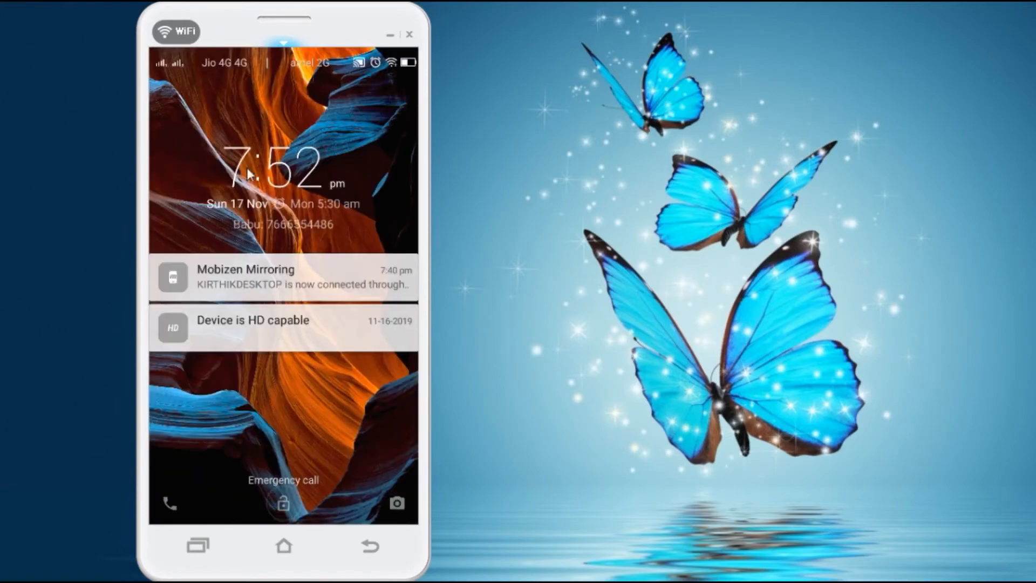
pyautogui.moveTo(239, 239)
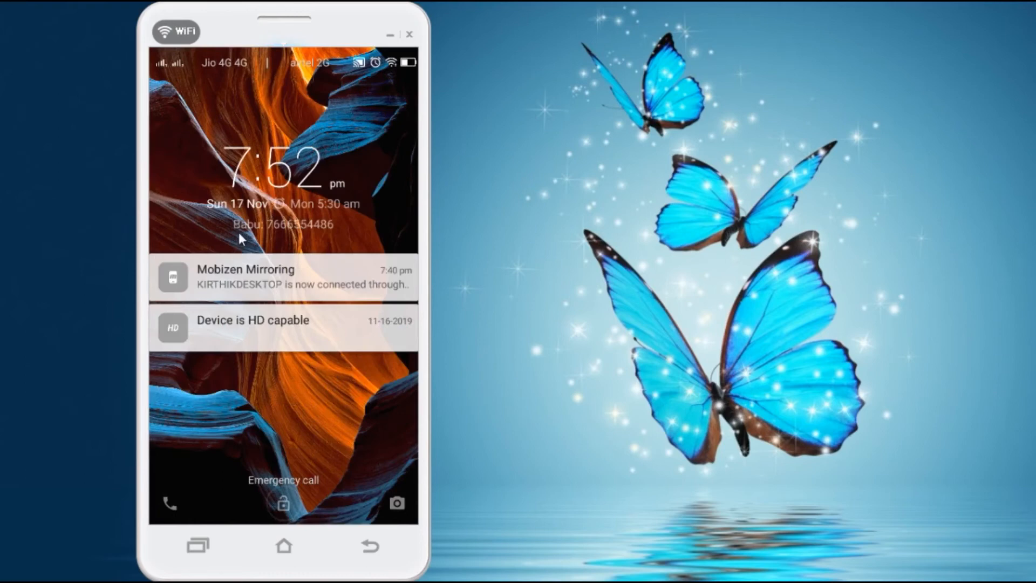
pyautogui.moveTo(301, 243)
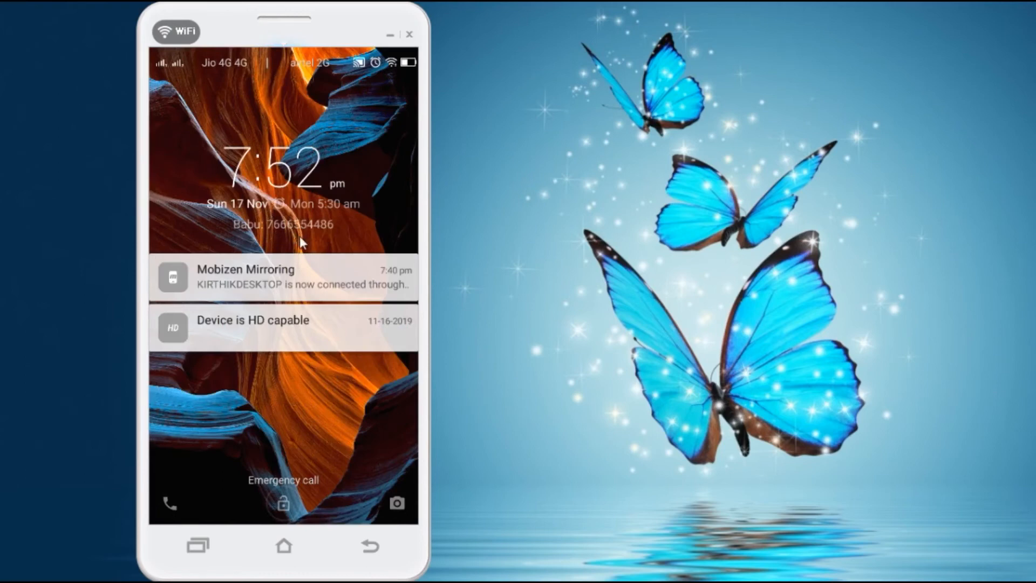